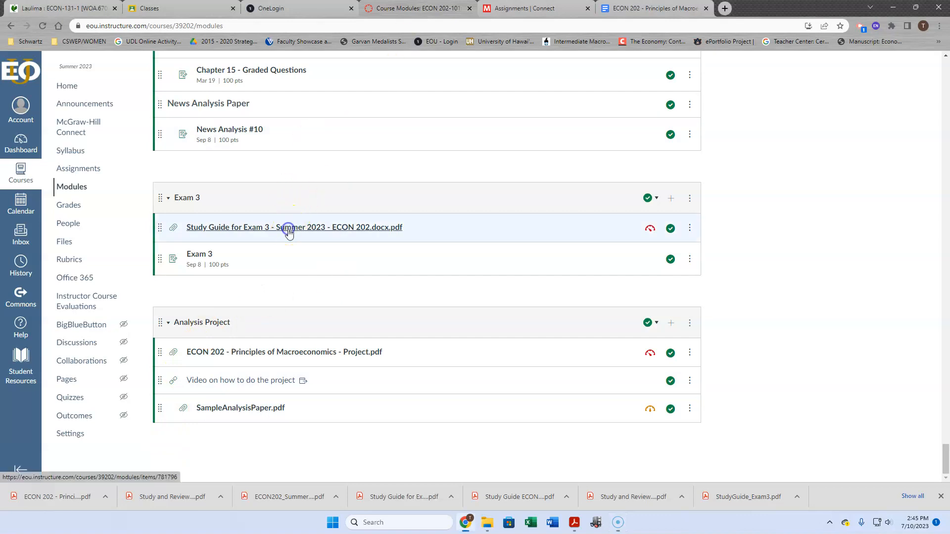
Open the 'Study Guide for Exam 3 - Summer 2023 - ECON 202.docx.pdf' preview from the Exam 3 module
{"action": "left_click", "coordinate": [294, 227]}
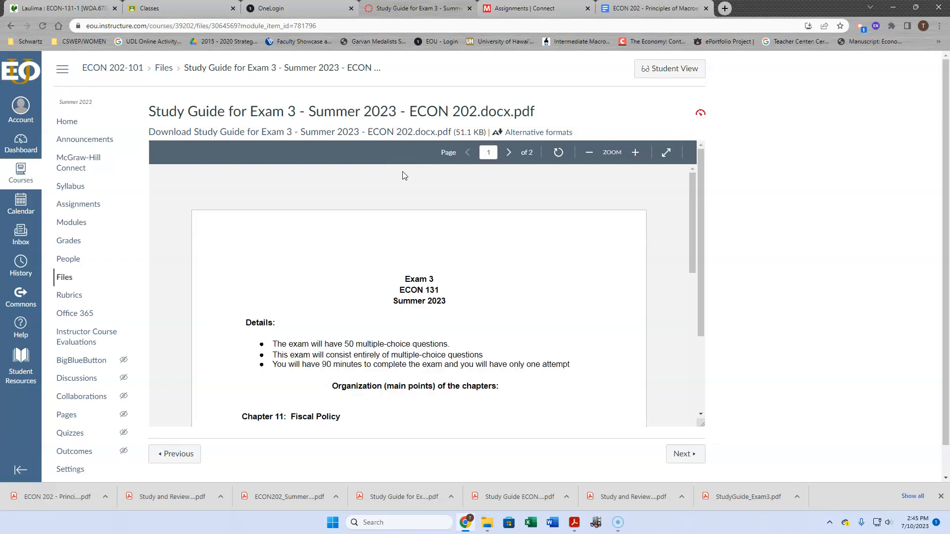
{"action": "mouse_move", "coordinate": [576, 338]}
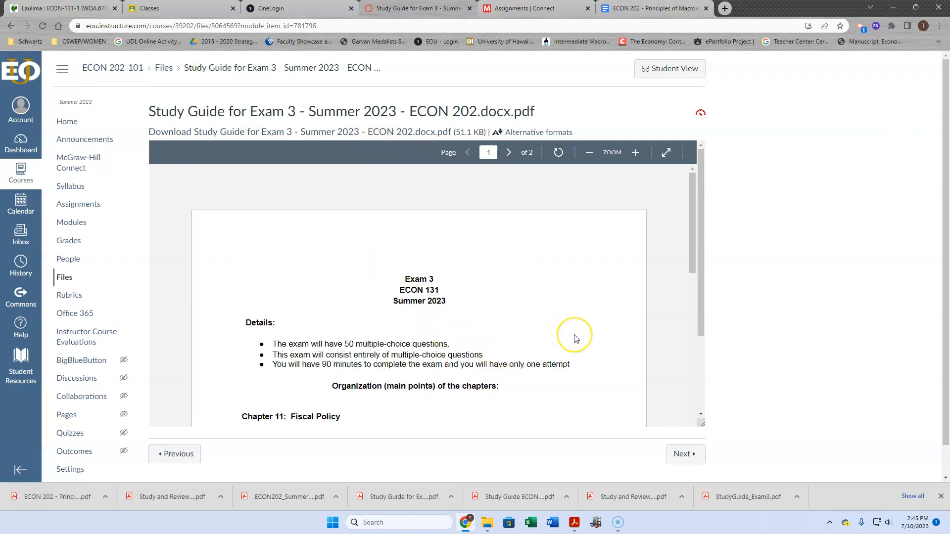
{"action": "mouse_move", "coordinate": [575, 338]}
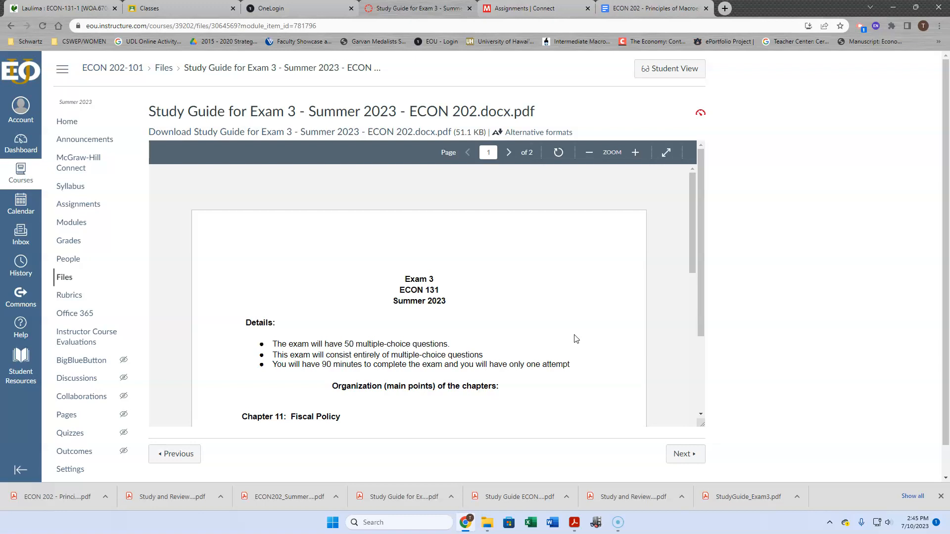
{"action": "scroll", "scroll_direction": "down", "scroll_amount": 3}
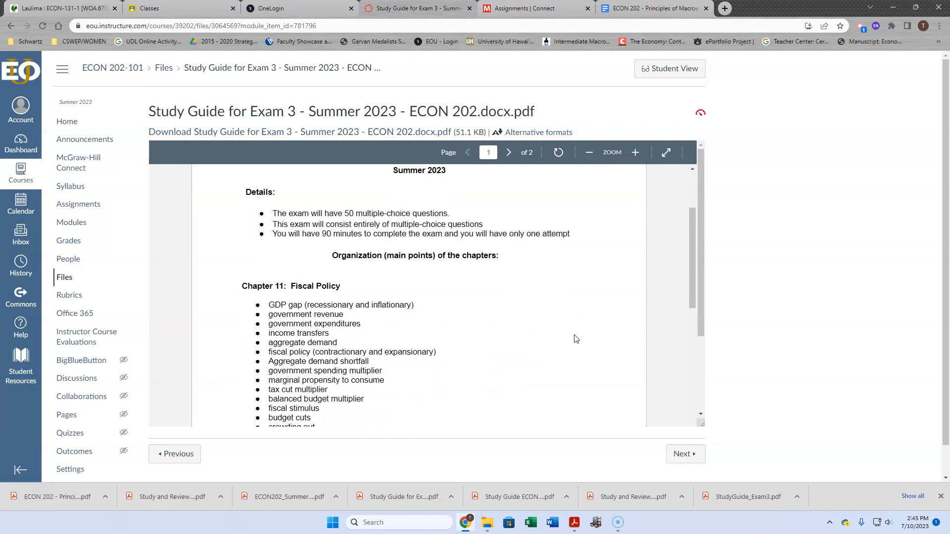
{"action": "scroll", "scroll_direction": "down", "scroll_amount": 3}
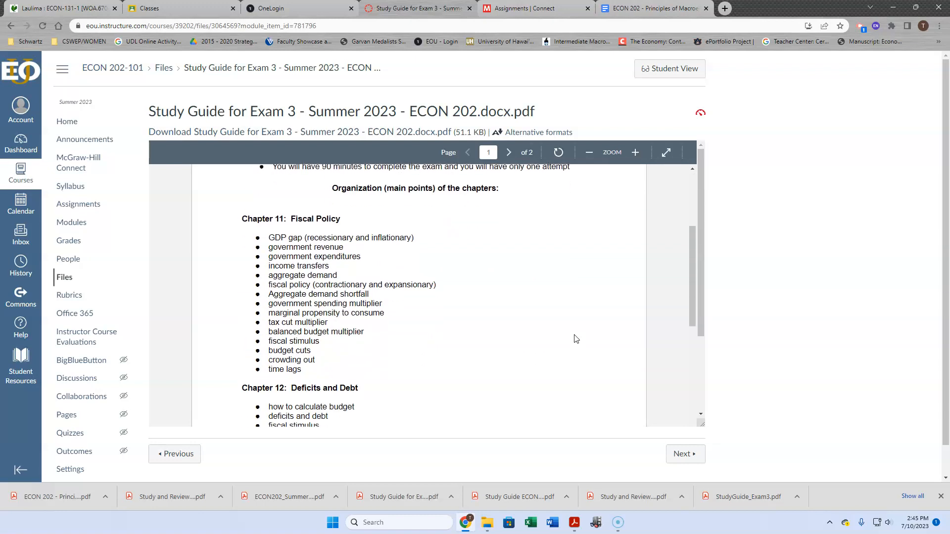
{"action": "left_click", "coordinate": [509, 152]}
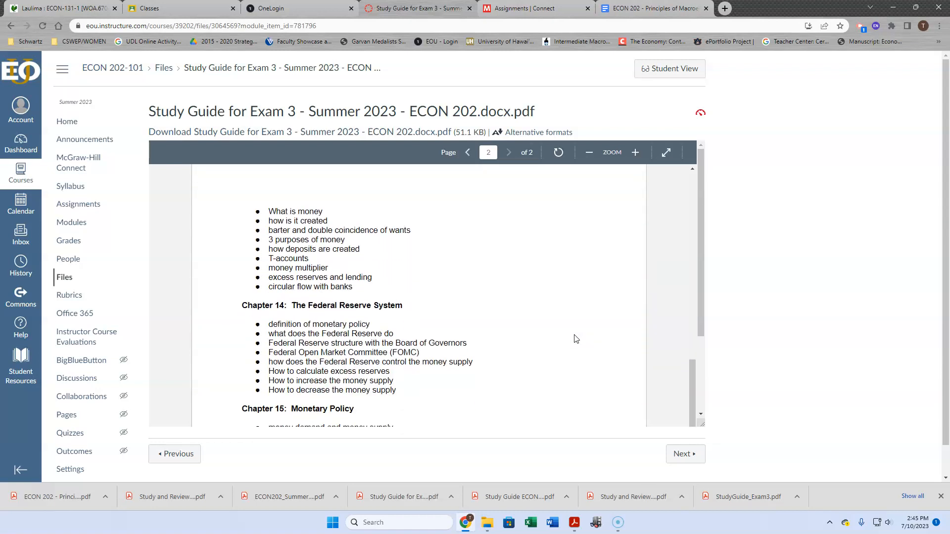
{"action": "scroll", "scroll_direction": "down", "scroll_amount": 3}
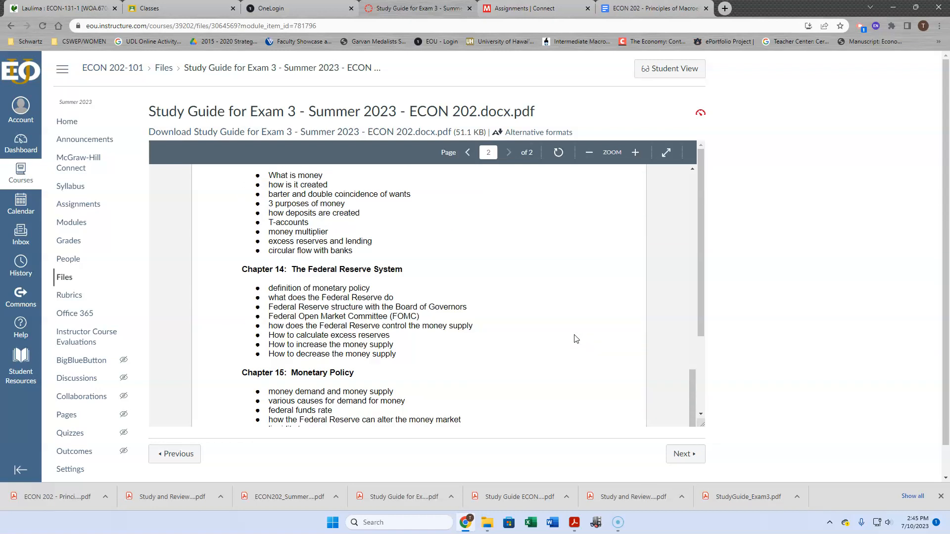
{"action": "left_click", "coordinate": [467, 152]}
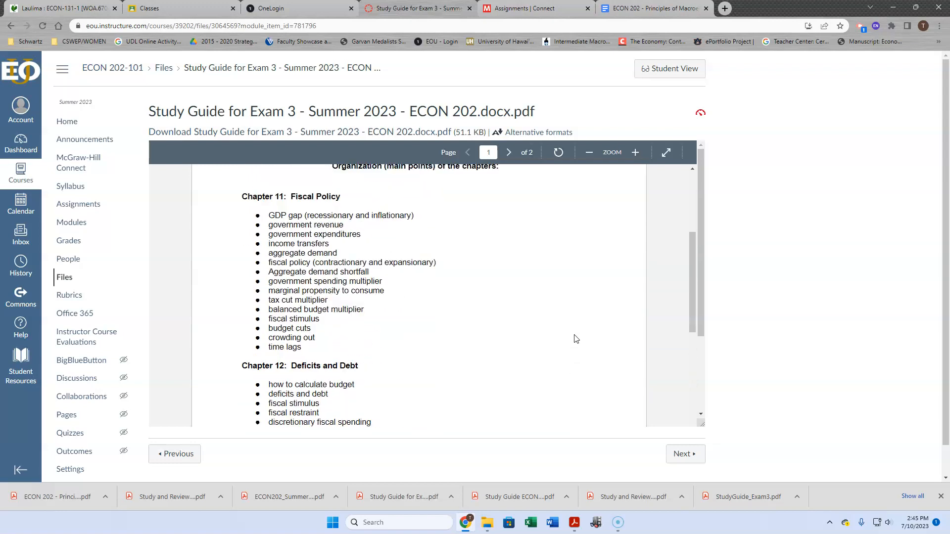
{"action": "scroll", "scroll_direction": "up", "scroll_amount": 3}
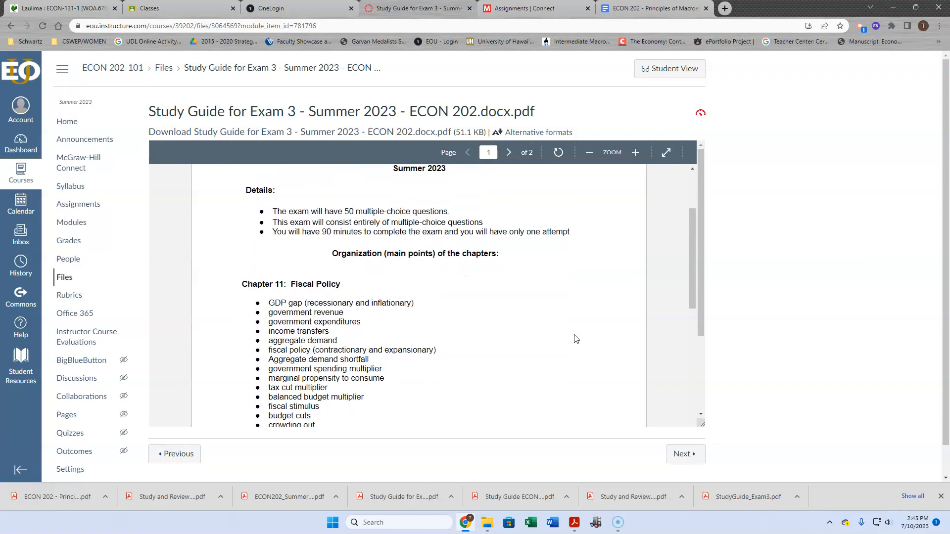
{"action": "scroll", "scroll_direction": "down", "scroll_amount": 3}
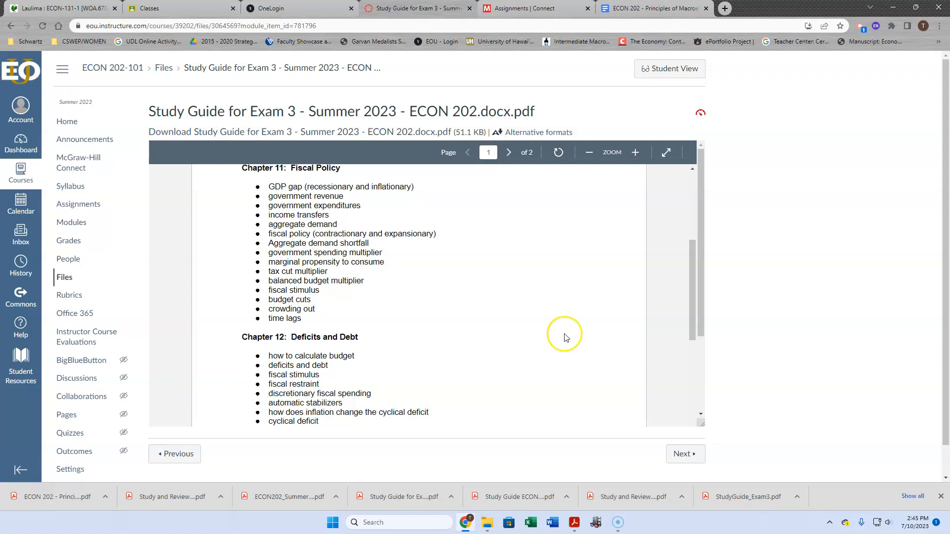
{"action": "mouse_move", "coordinate": [563, 337]}
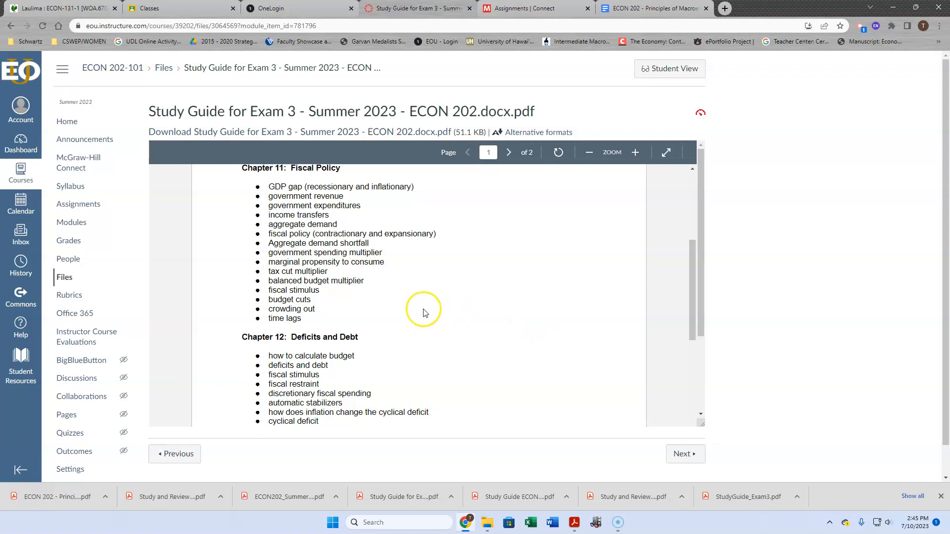
{"action": "mouse_move", "coordinate": [320, 321]}
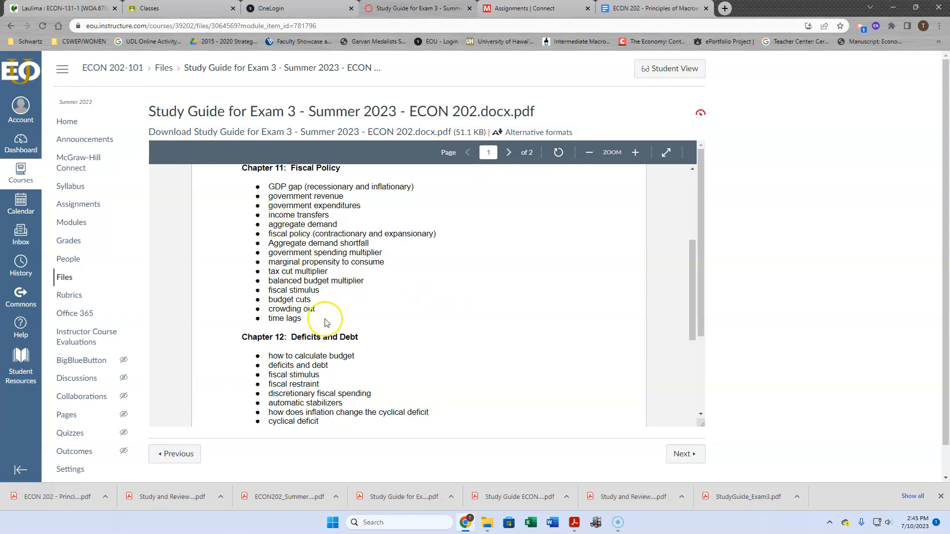
{"action": "left_click", "coordinate": [508, 152]}
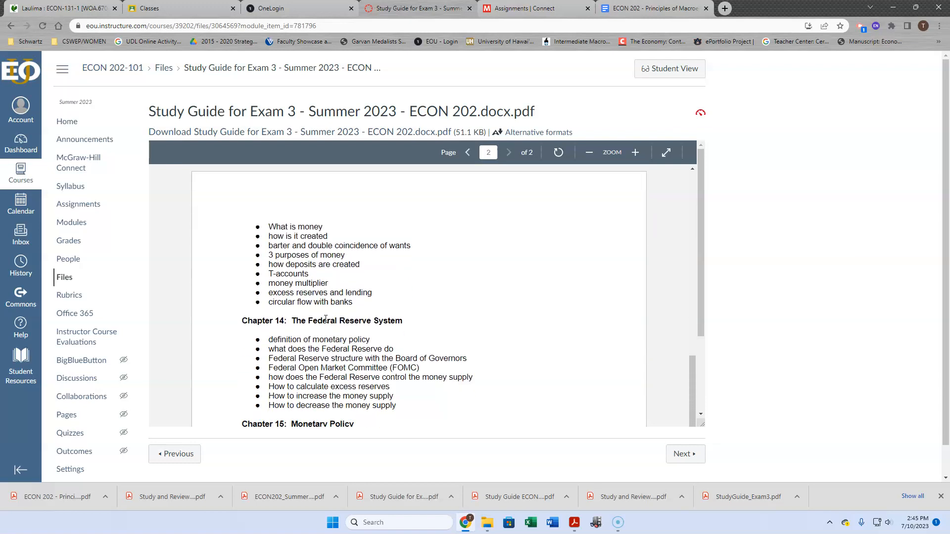
{"action": "left_click", "coordinate": [466, 151]}
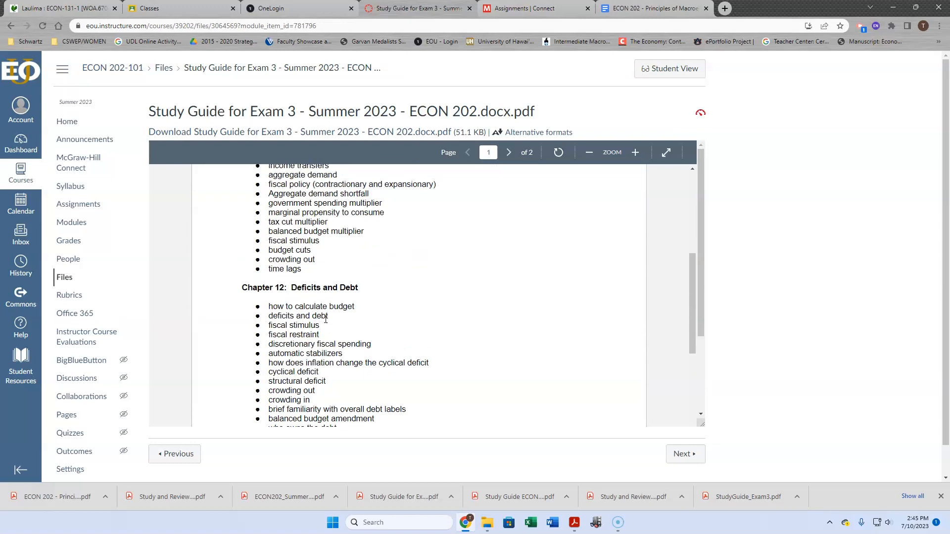
{"action": "scroll", "scroll_direction": "up", "scroll_amount": 3}
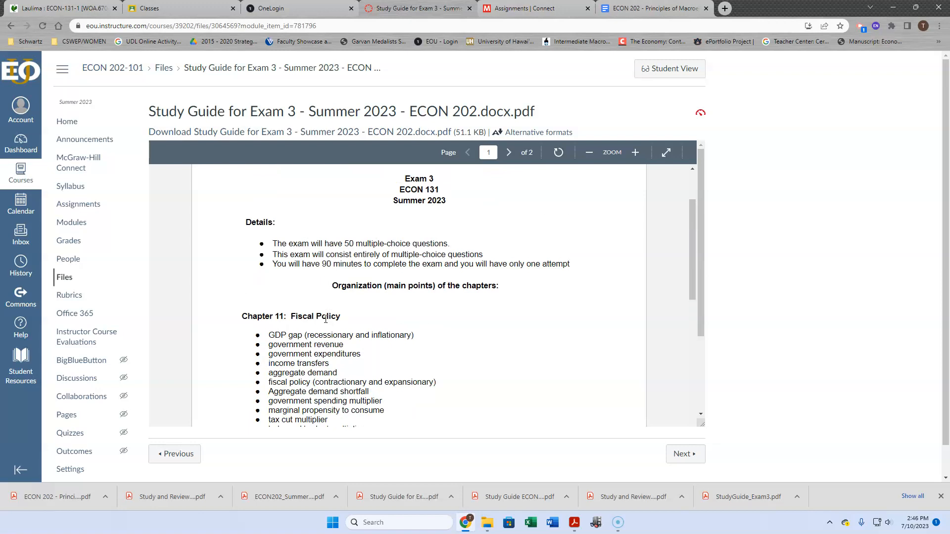